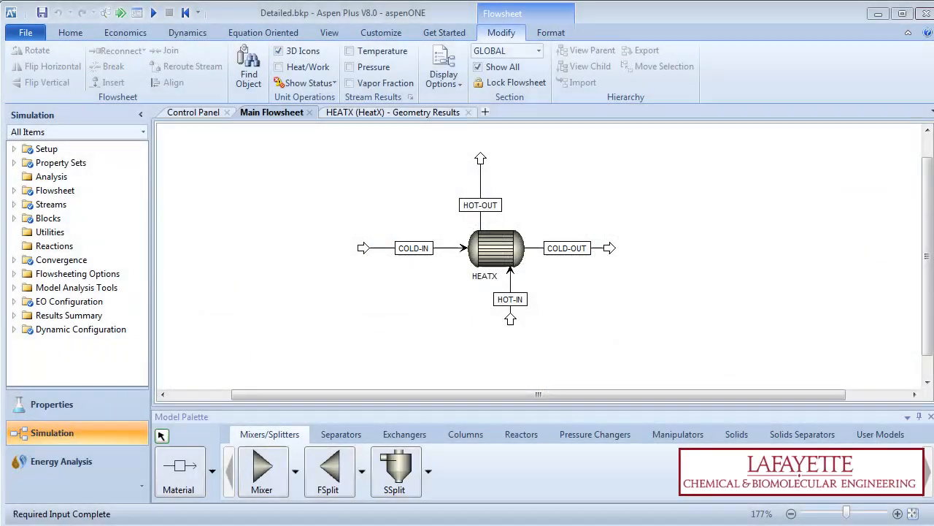
# Remove the HEATX block and reconnect its stream destination to a new Heater block.
pyautogui.click(496, 248)
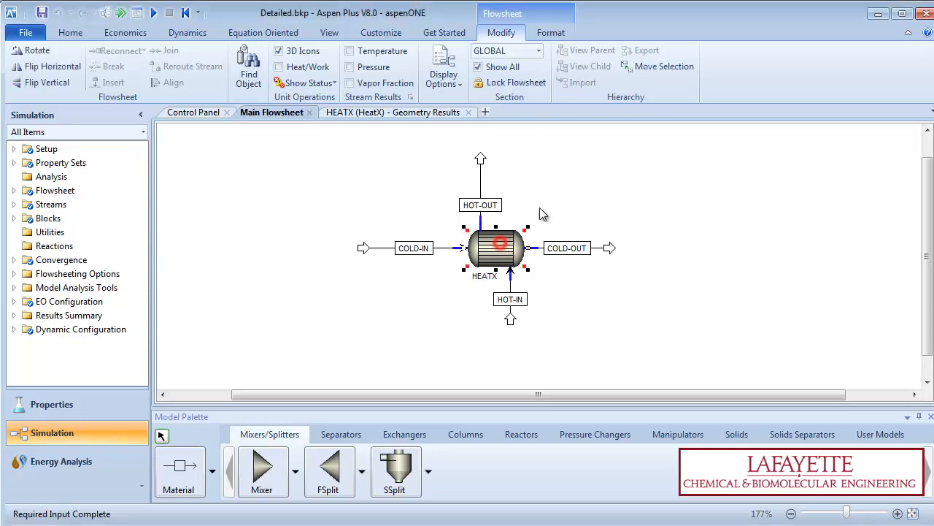
pyautogui.click(403, 434)
pyautogui.write('HO')
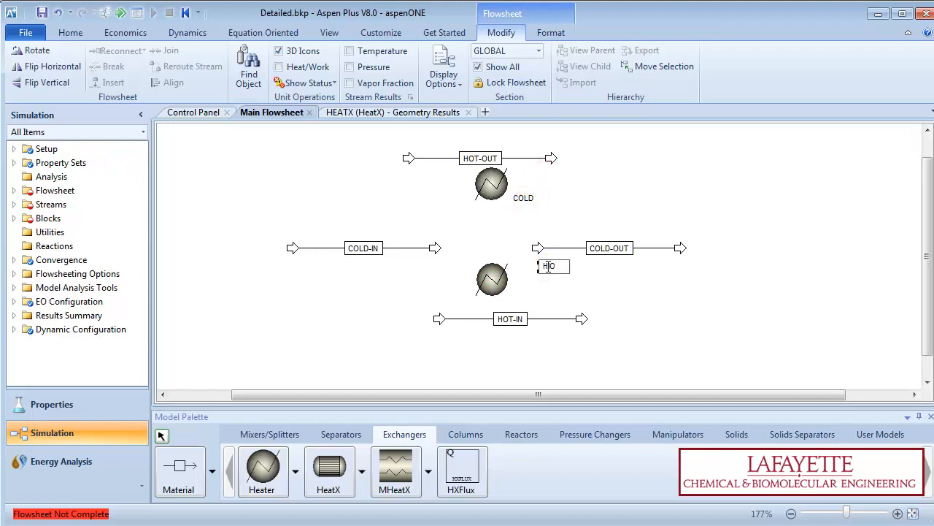
pyautogui.click(143, 50)
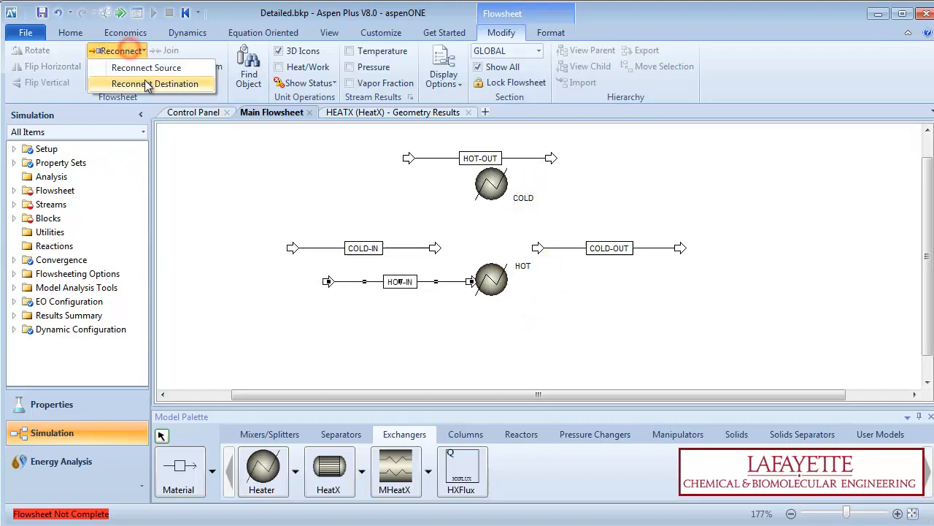
pyautogui.click(150, 84)
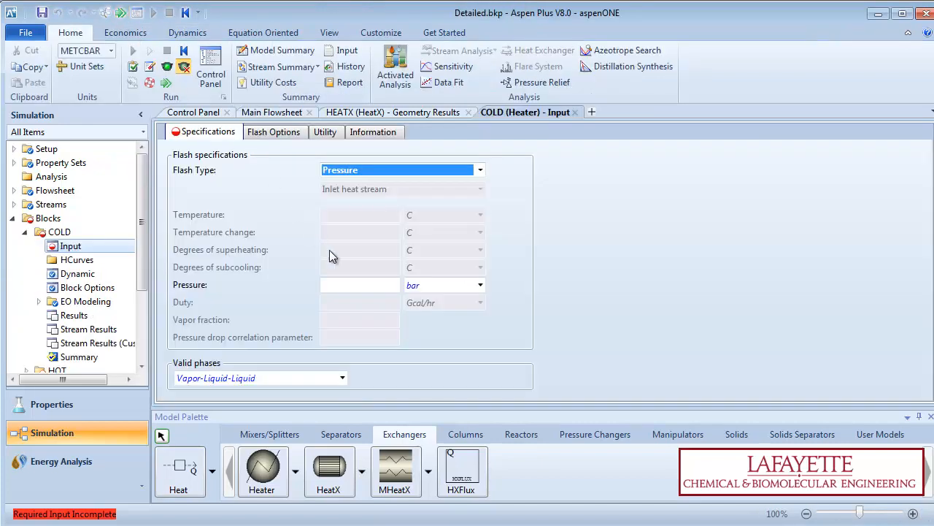
# Give the COLD heater a pressure drop of 0.
pyautogui.click(359, 284)
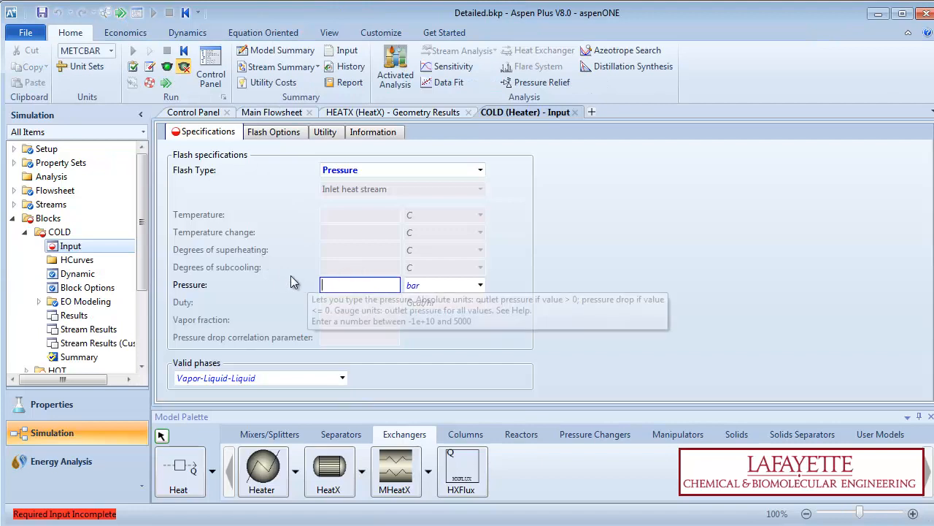
pyautogui.write('0')
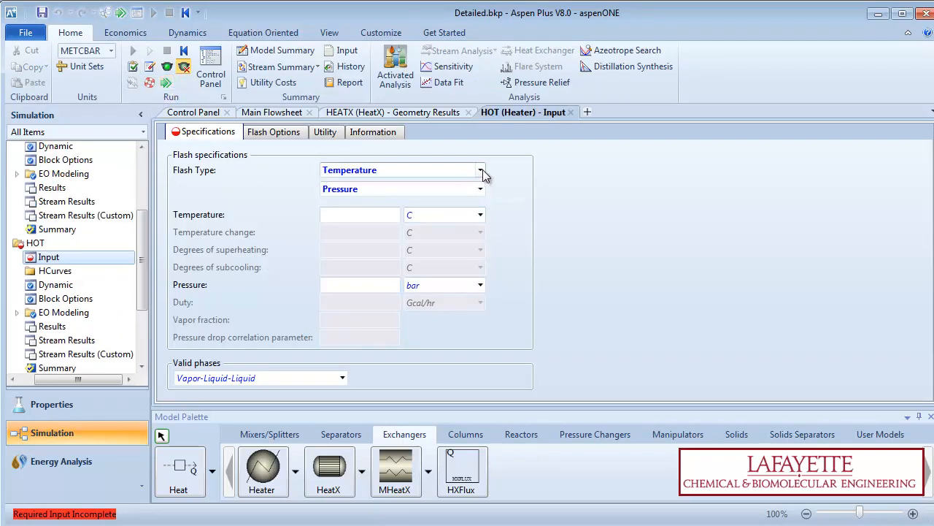
# Specify HOT by vapor fraction and pressure with a value of 0.
pyautogui.click(402, 169)
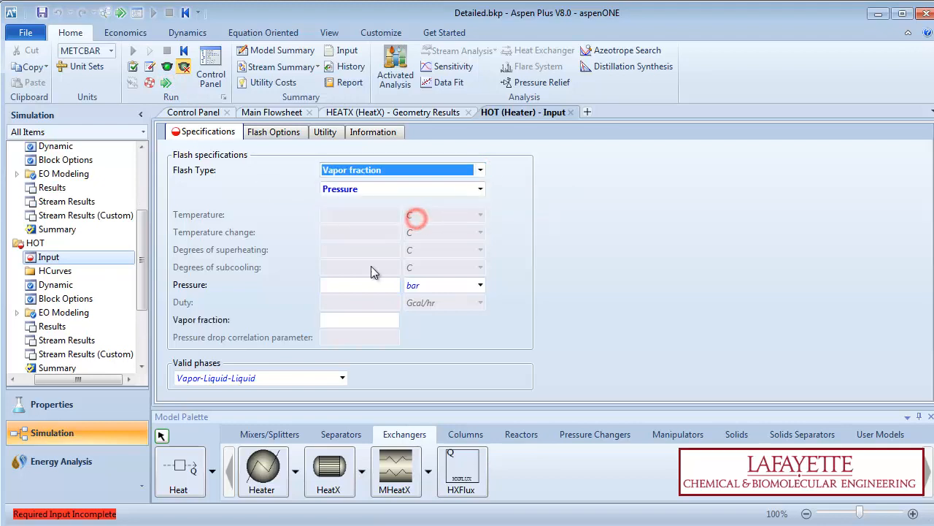
pyautogui.write('0')
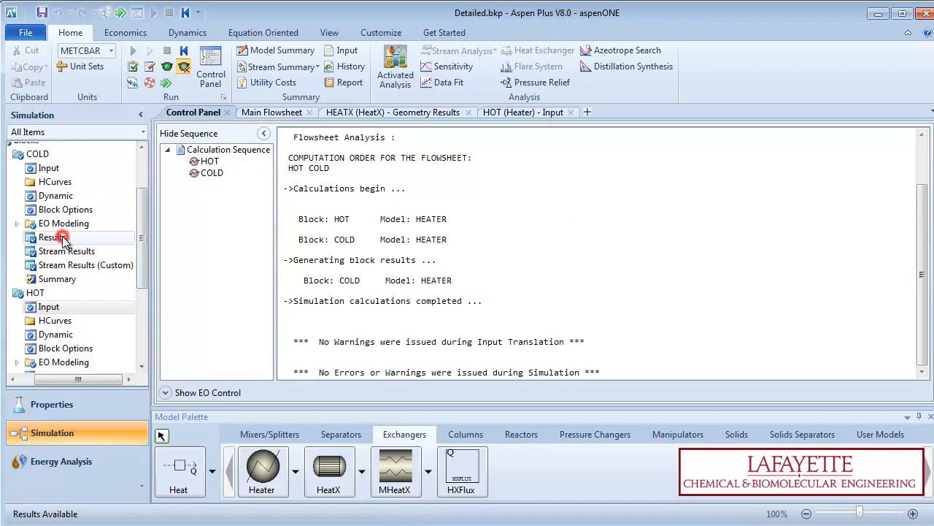
# Run the simulation and view COLD results showing heat duty 1.57124 Gcal/hr.
pyautogui.click(53, 237)
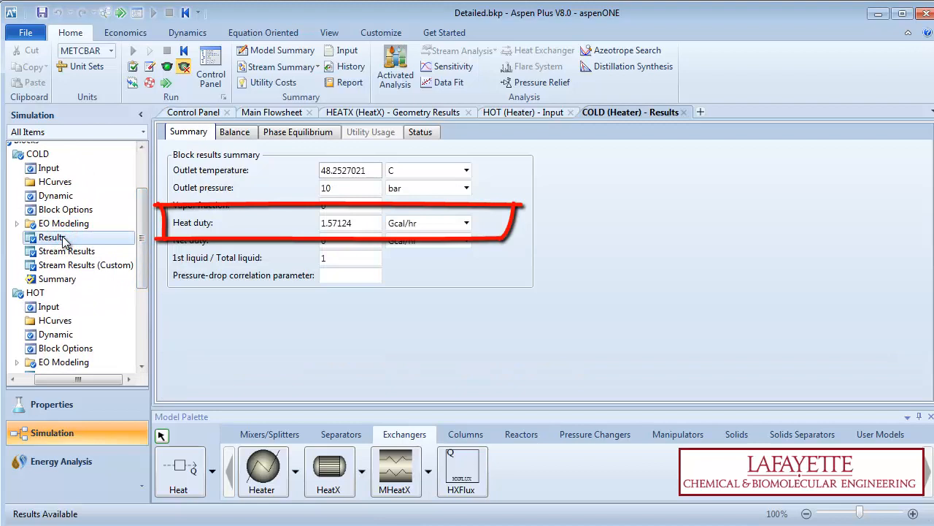